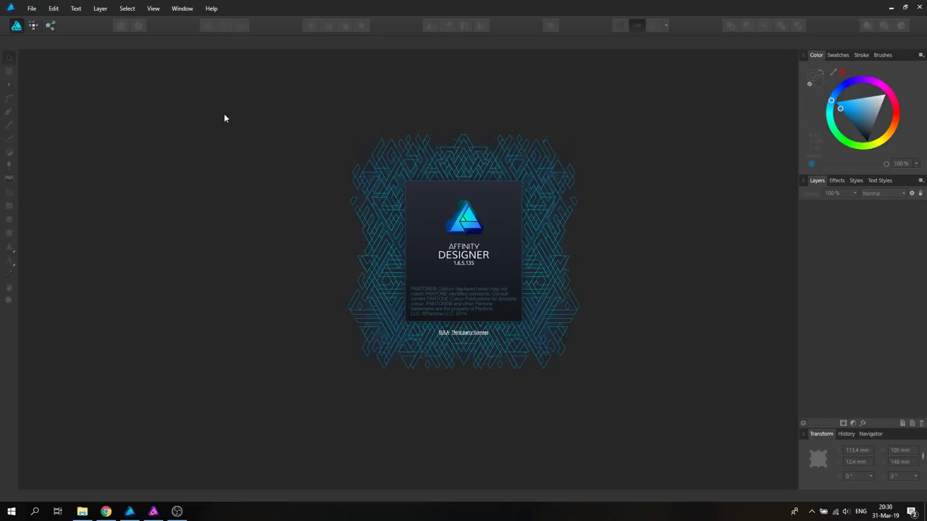
Step: Launch Affinity Designer from the taskbar and let it load
left_click(32, 8)
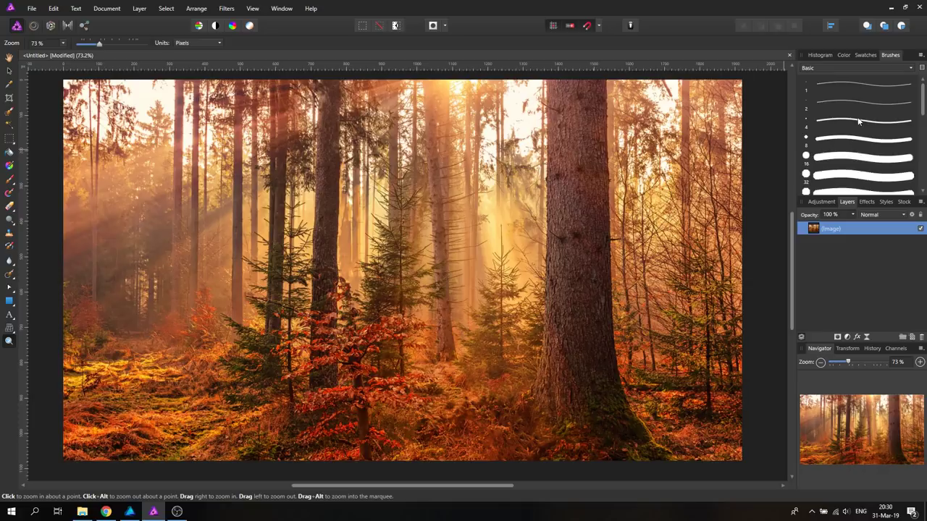
Step: Switch to the Affinity Photo window showing the autumn forest photo
left_click(227, 8)
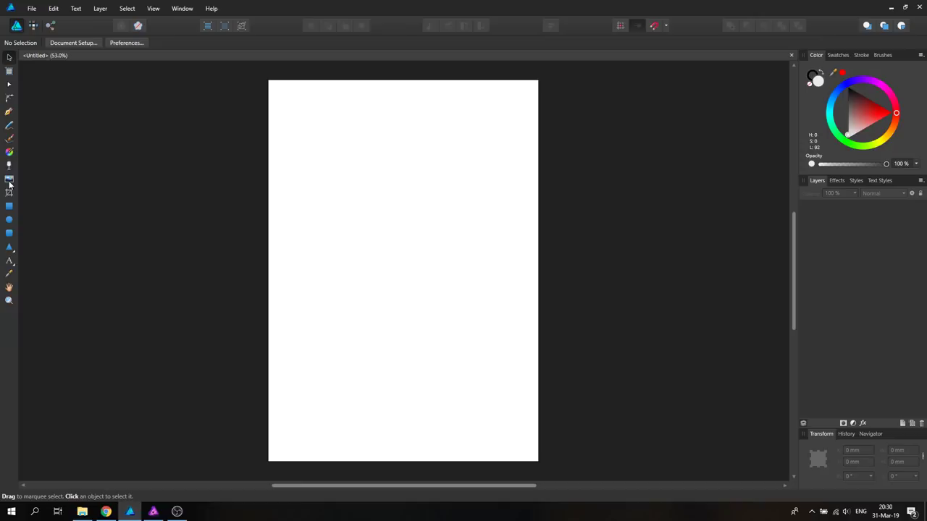
mouse_move(76, 254)
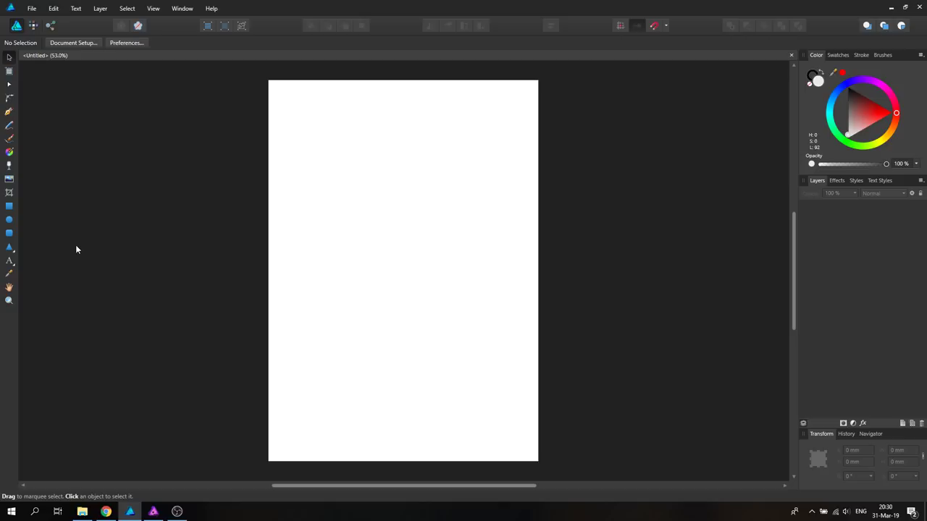
Step: Draw the dark red circle on the portrait page, then pick the next tool
left_click_drag(312, 173, 387, 309)
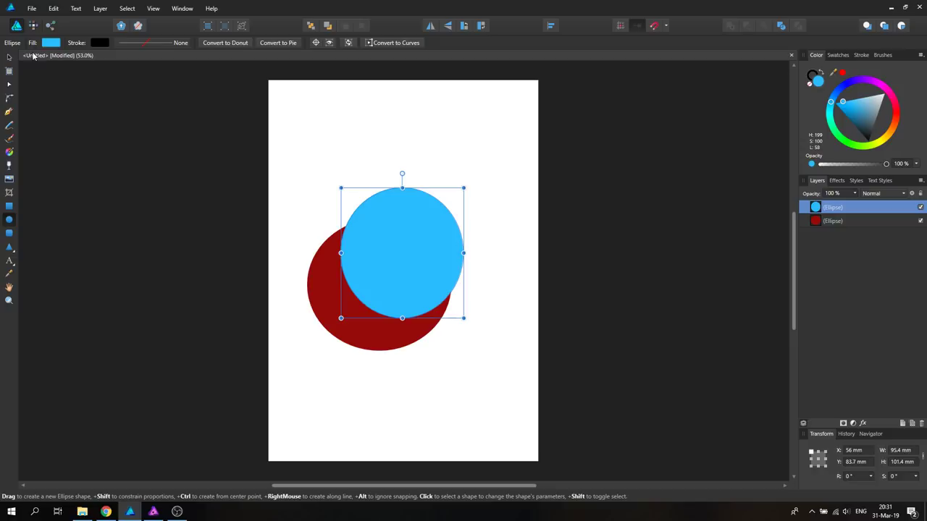
left_click(9, 57)
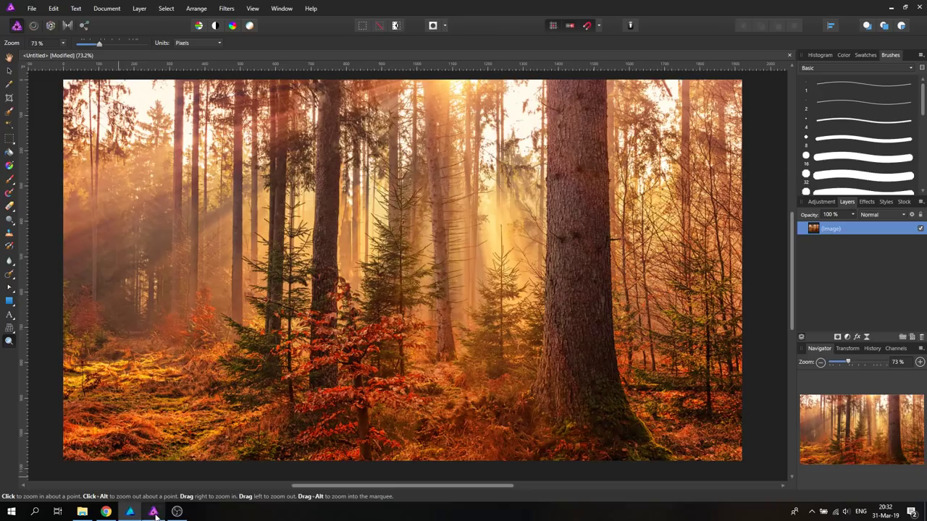
left_click(351, 261)
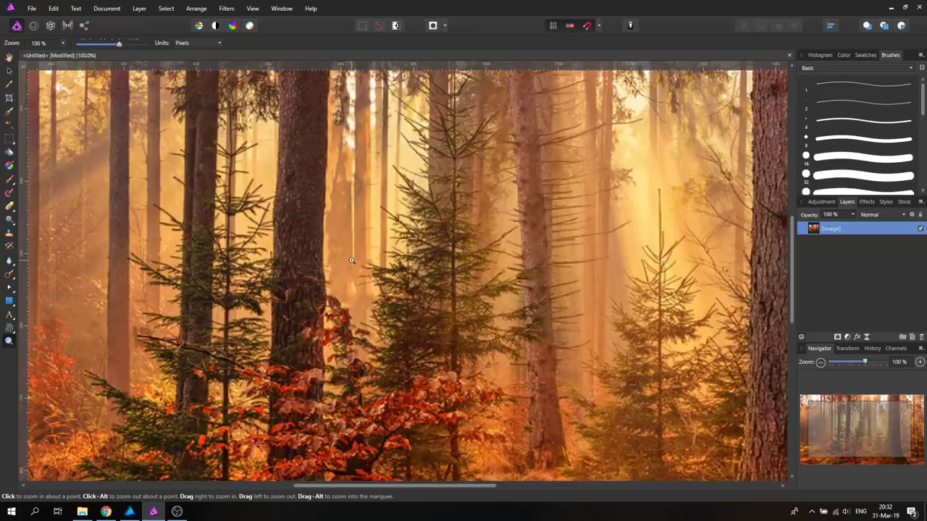
left_click(351, 259)
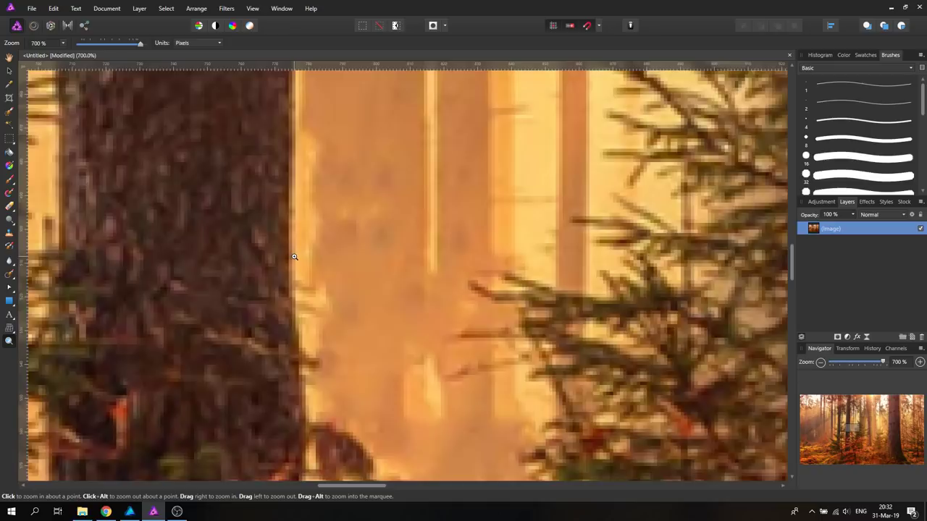
left_click(308, 256)
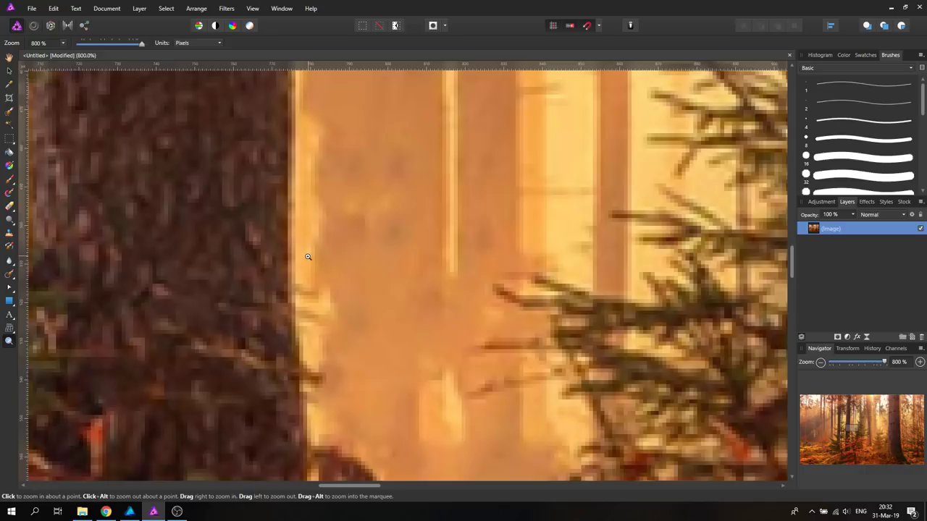
left_click(307, 257)
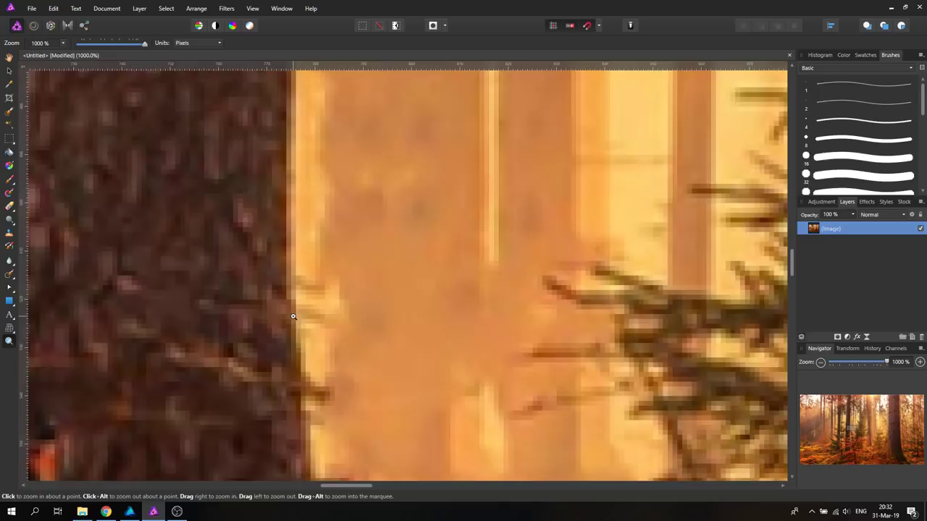
left_click(292, 316)
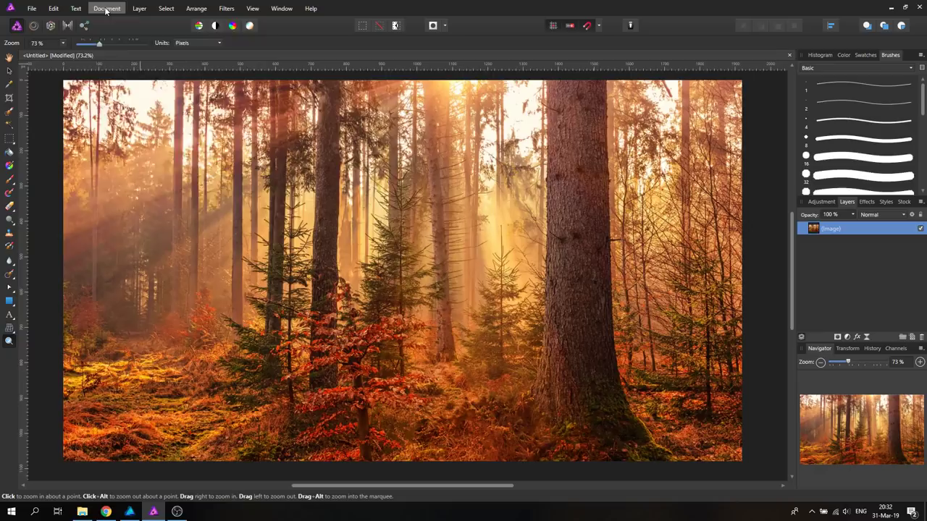
left_click(107, 8)
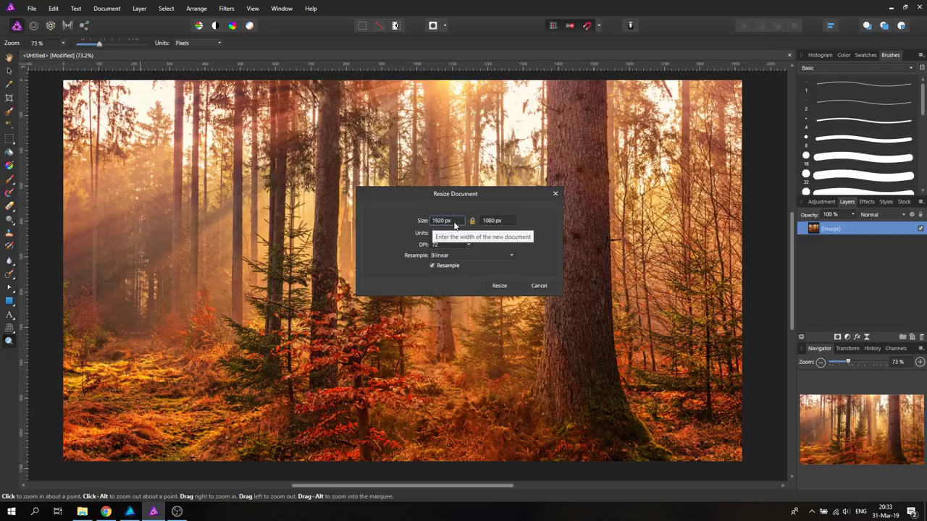
mouse_move(492, 221)
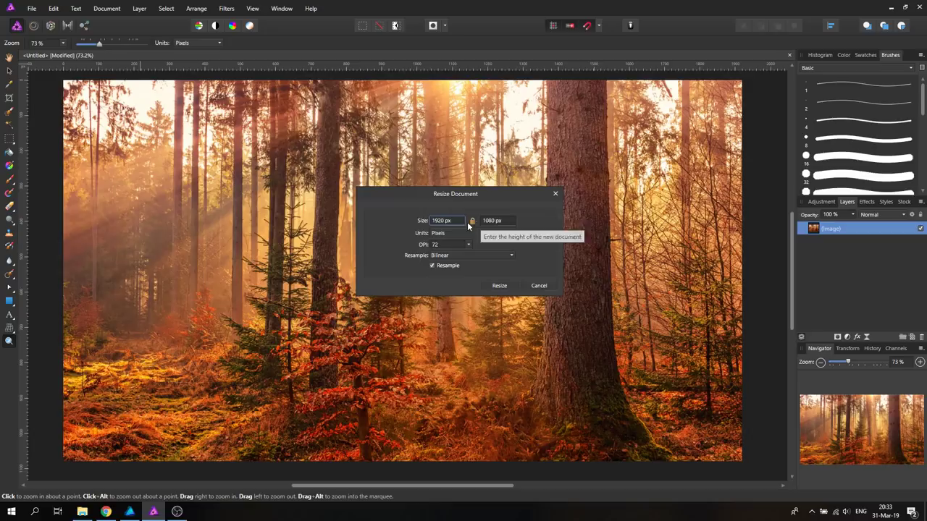
mouse_move(281, 202)
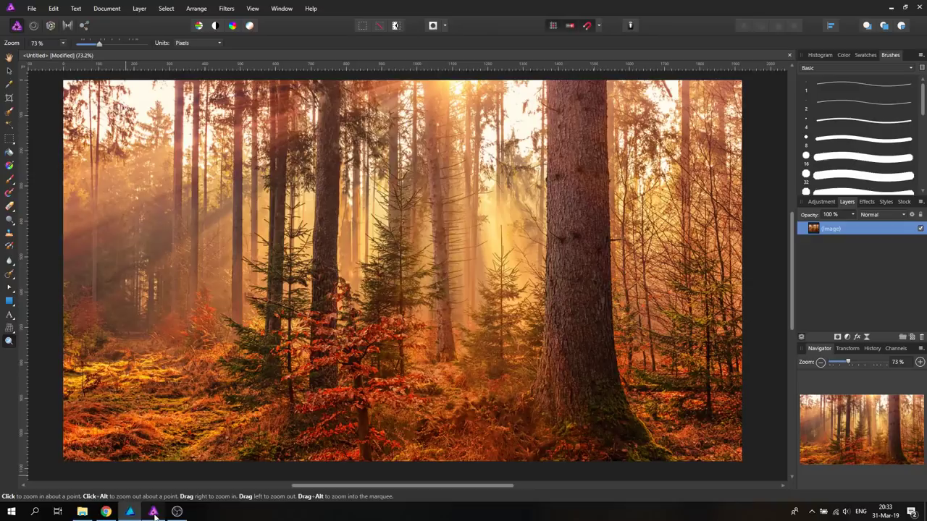
Step: Drag on the Designer canvas showing the two overlapping circles
left_click_drag(227, 228, 364, 372)
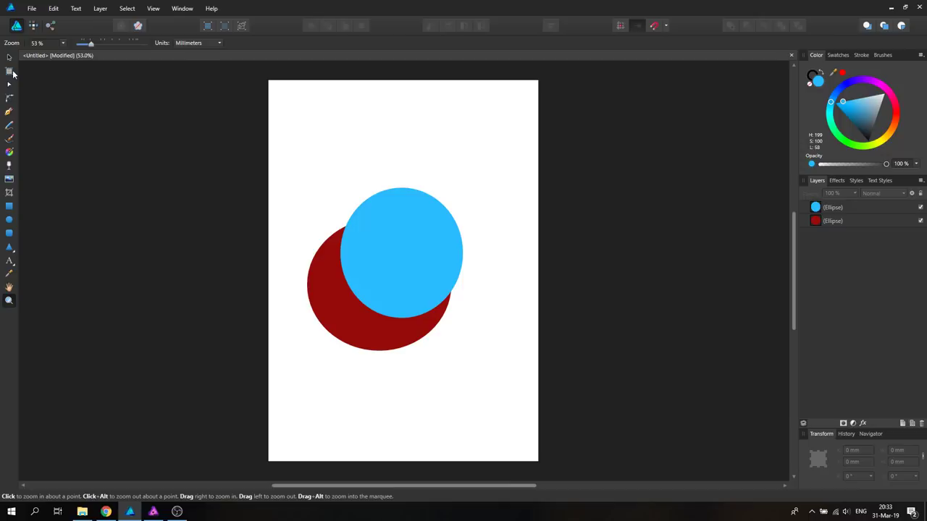
left_click(9, 71)
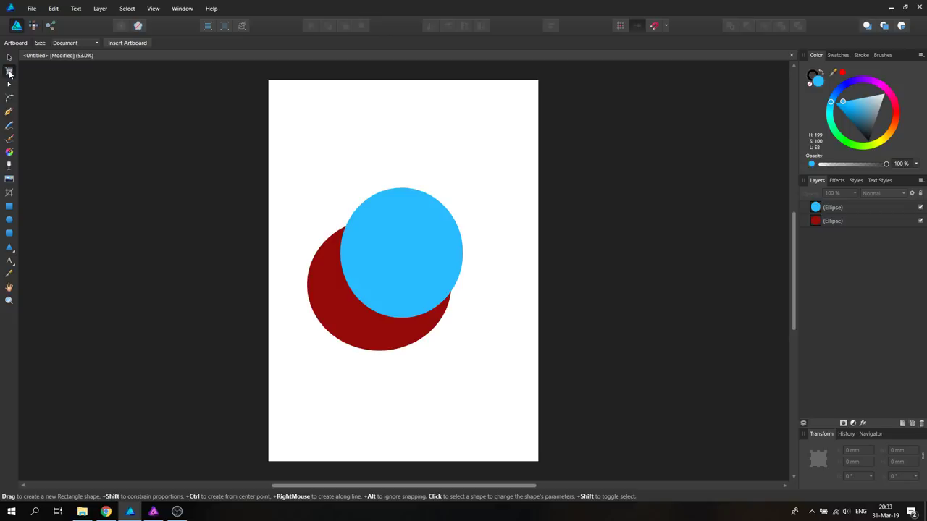
left_click(75, 42)
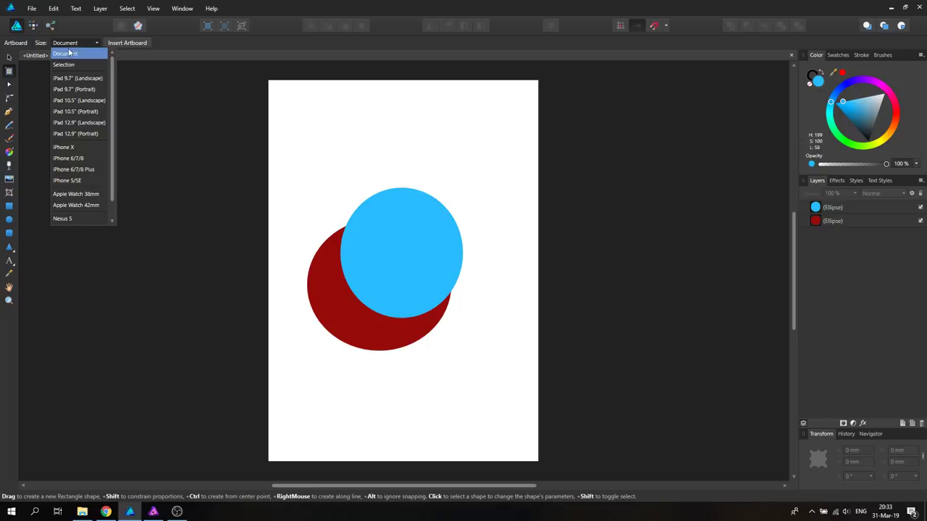
mouse_move(76, 194)
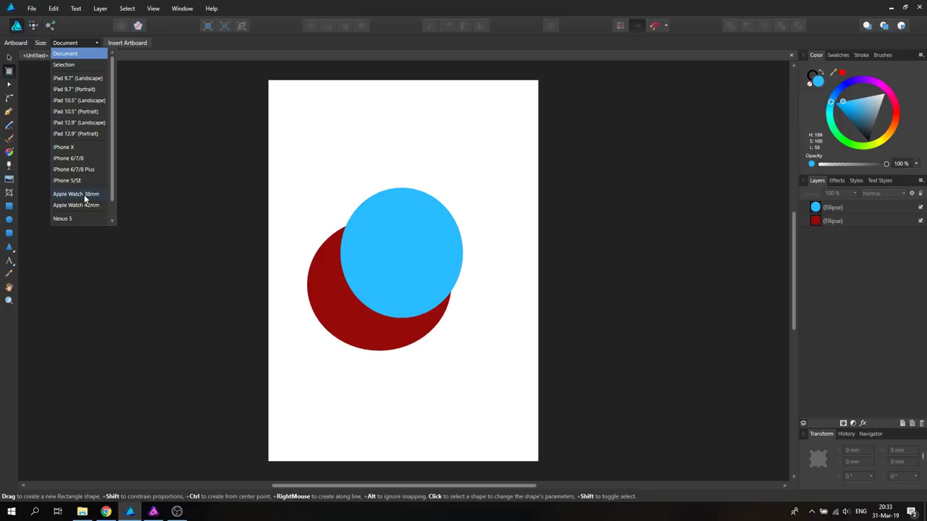
scroll("down", 3)
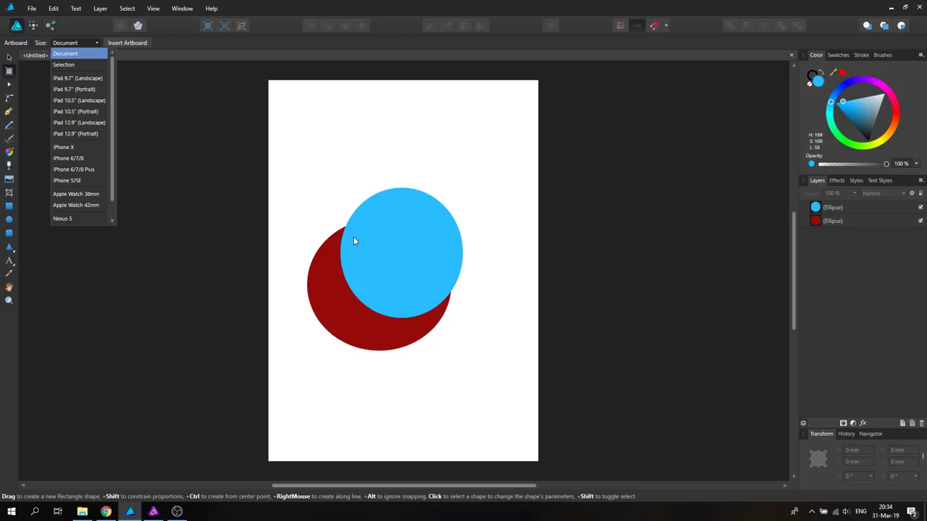
left_click(75, 42)
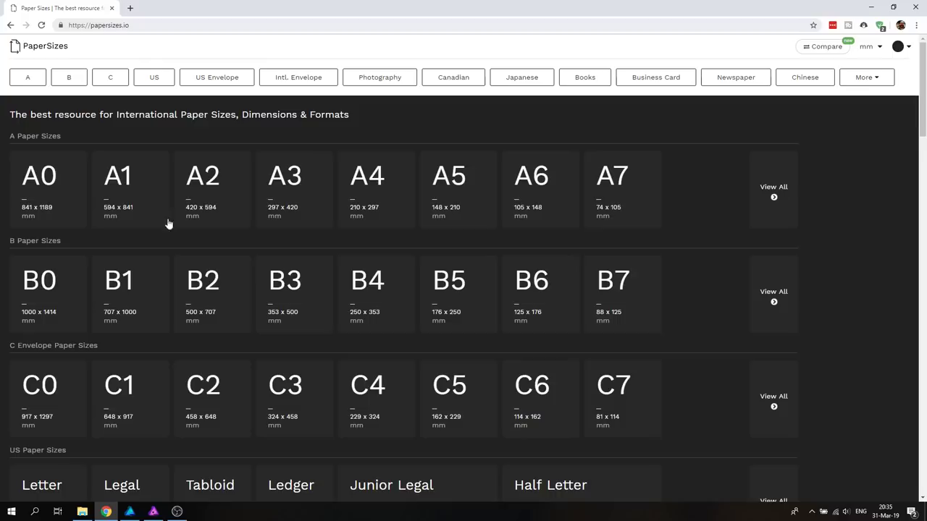
Step: Scroll the papersizes.io size tables and open the Business Card category
scroll("down", 3)
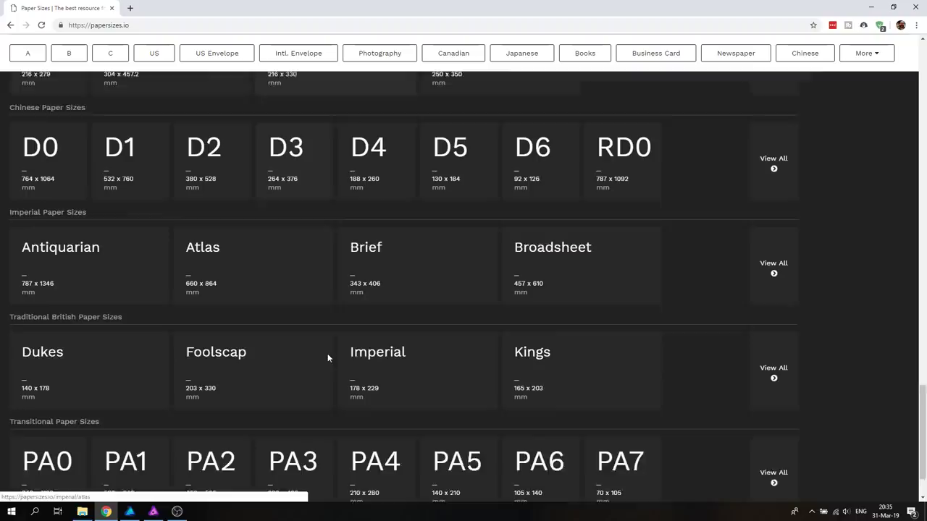
scroll("up", 3)
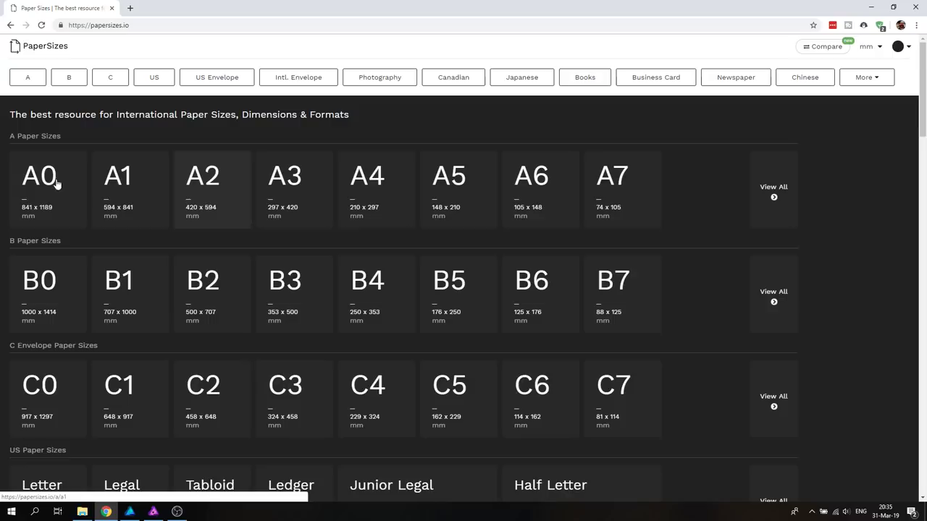
mouse_move(376, 189)
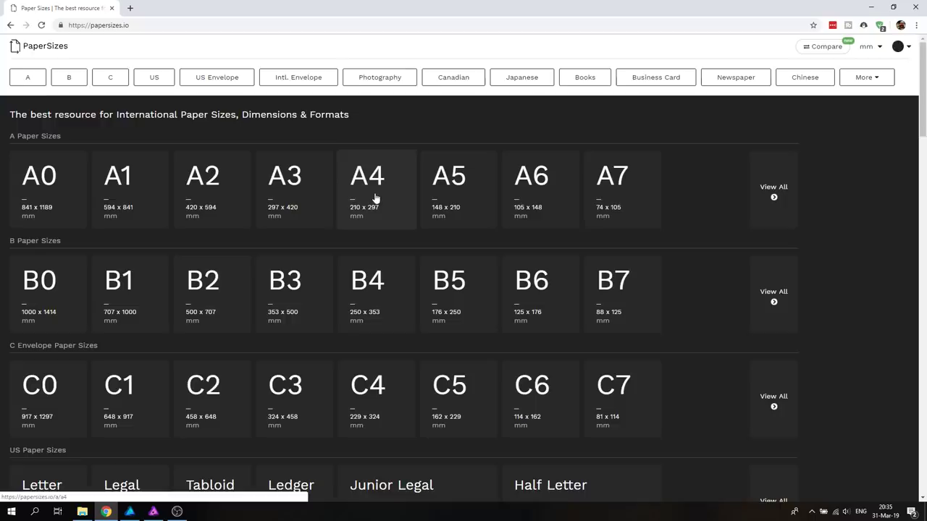
scroll("down", 3)
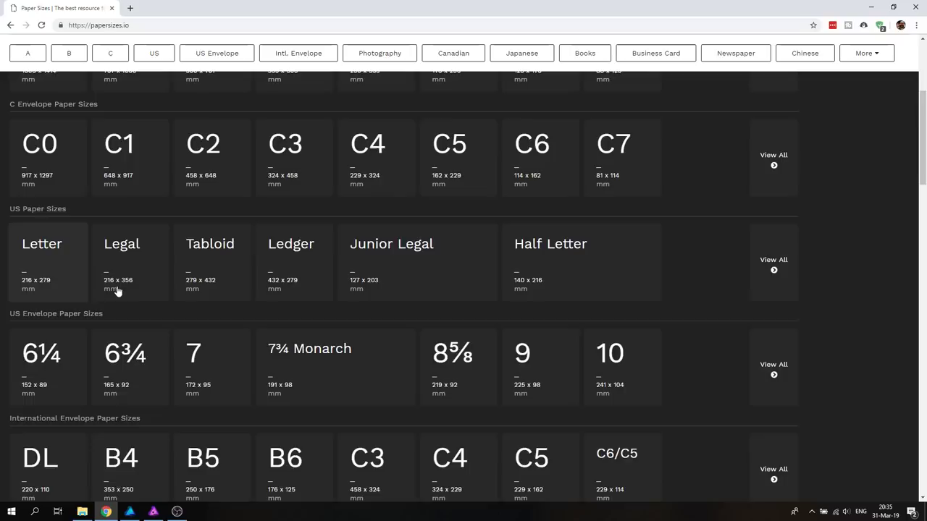
scroll("down", 3)
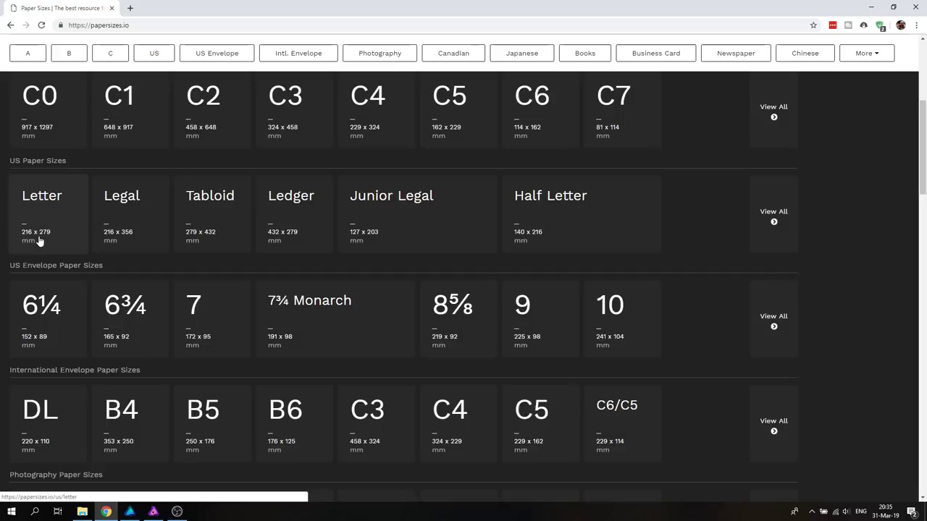
left_click(655, 53)
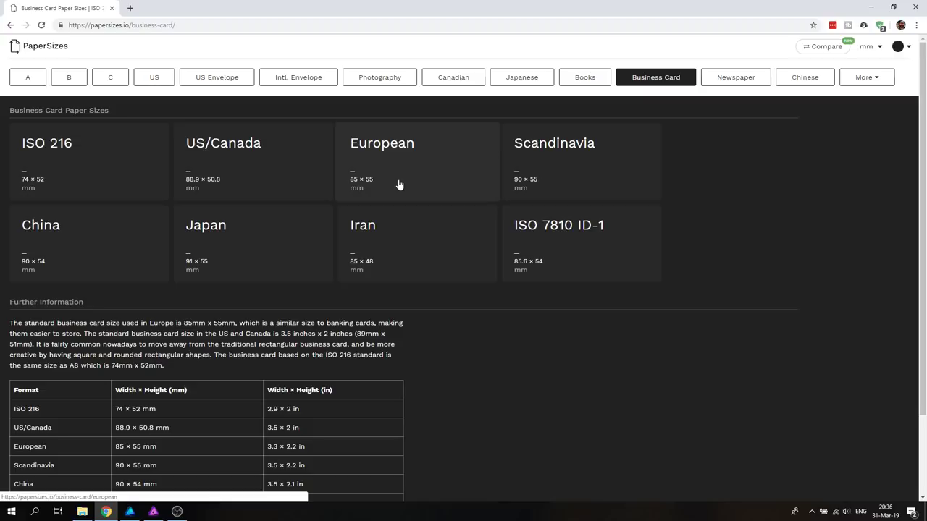
mouse_move(303, 152)
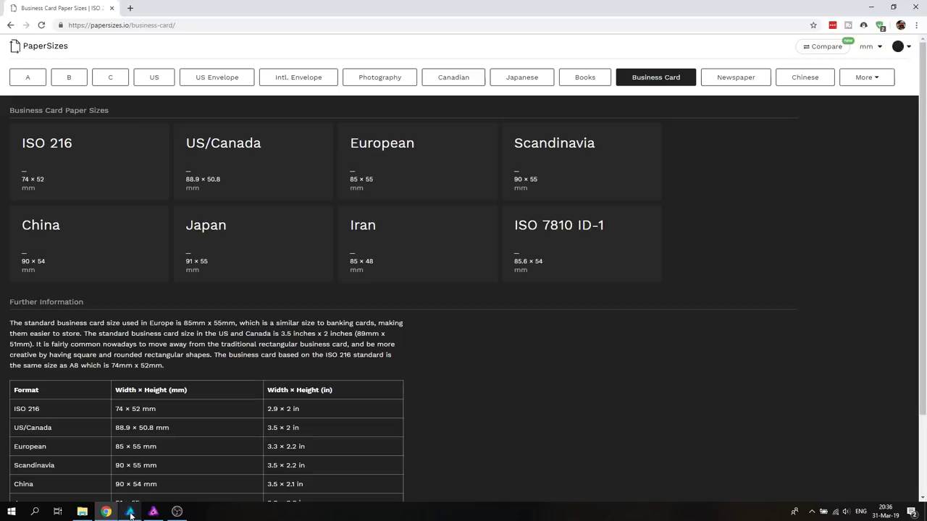
left_click(130, 512)
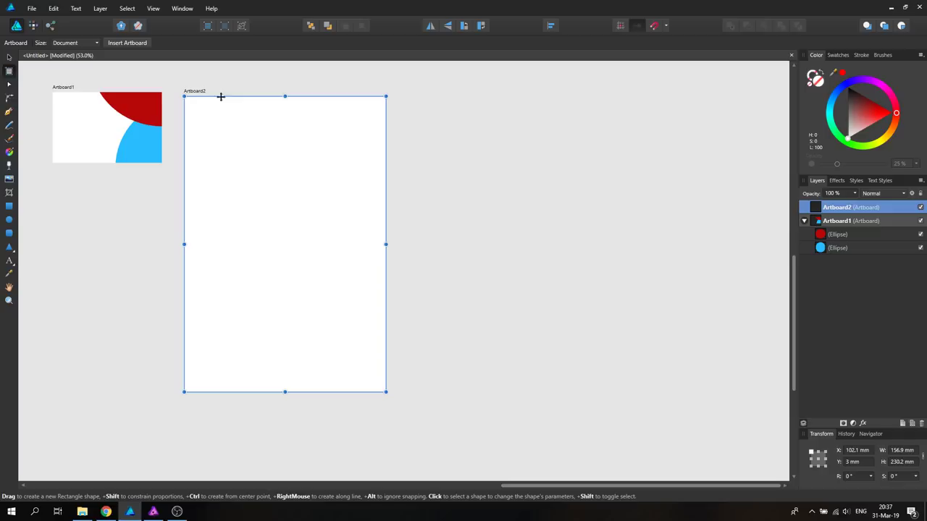
Step: Check the A6 size on papersizes.io and resize Artboard2 to 105 × 148 mm
left_click(107, 512)
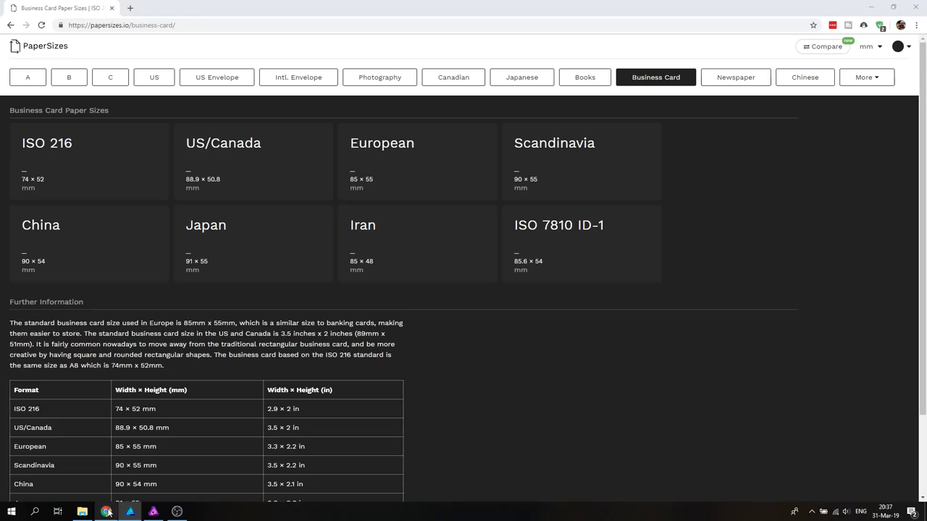
left_click(27, 77)
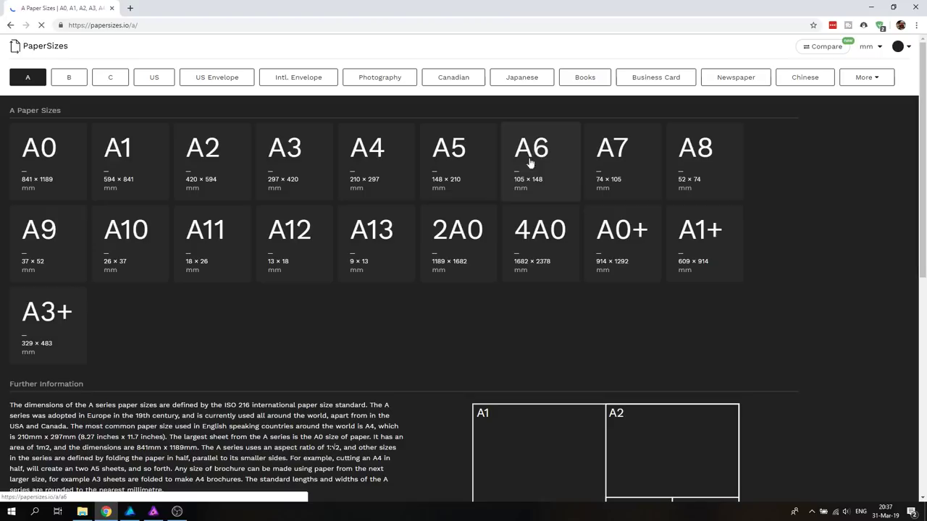
left_click(129, 512)
type("148")
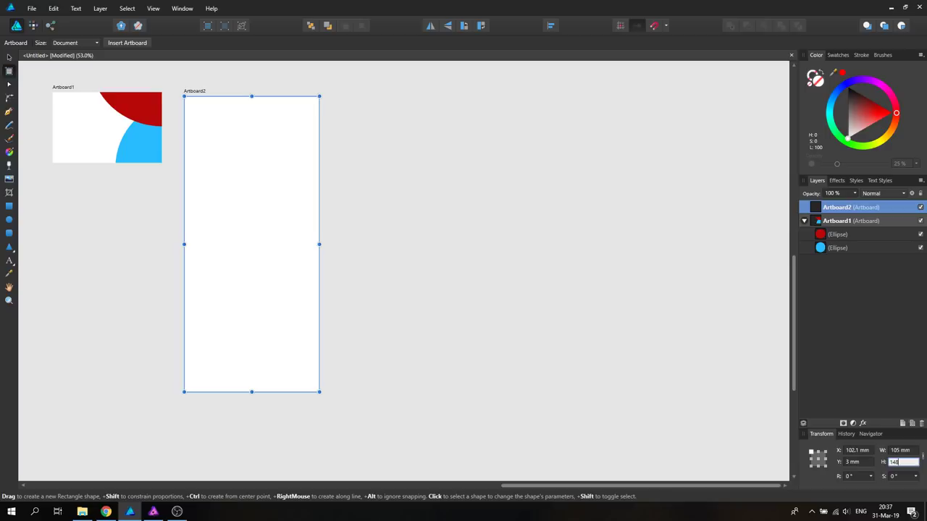
left_click_drag(252, 391, 251, 287)
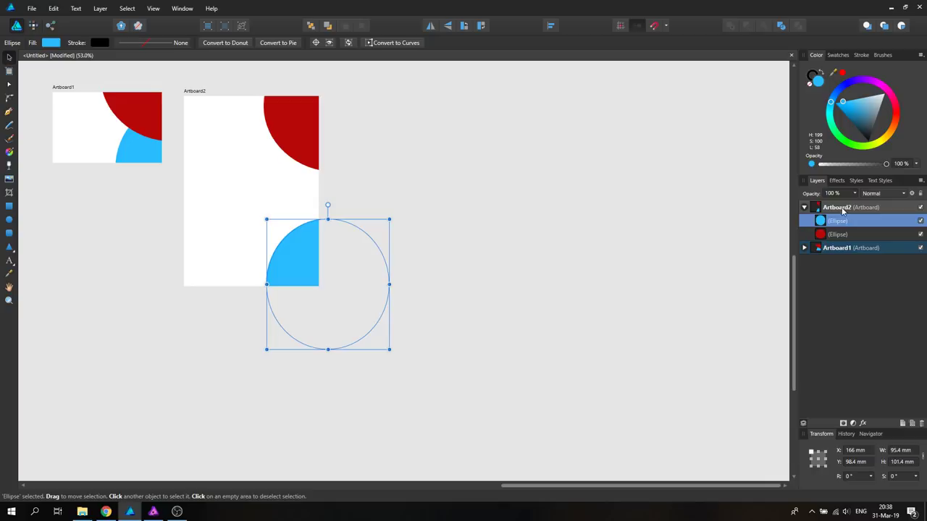
Step: Rename the second artboard to 'Flyer' in the Layers panel
double_click(836, 248)
type("BC")
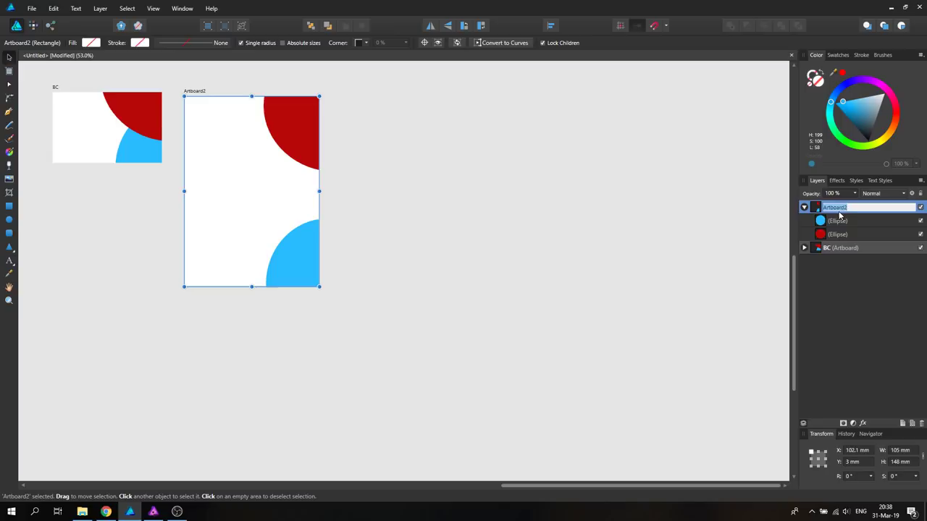
type("Flyer")
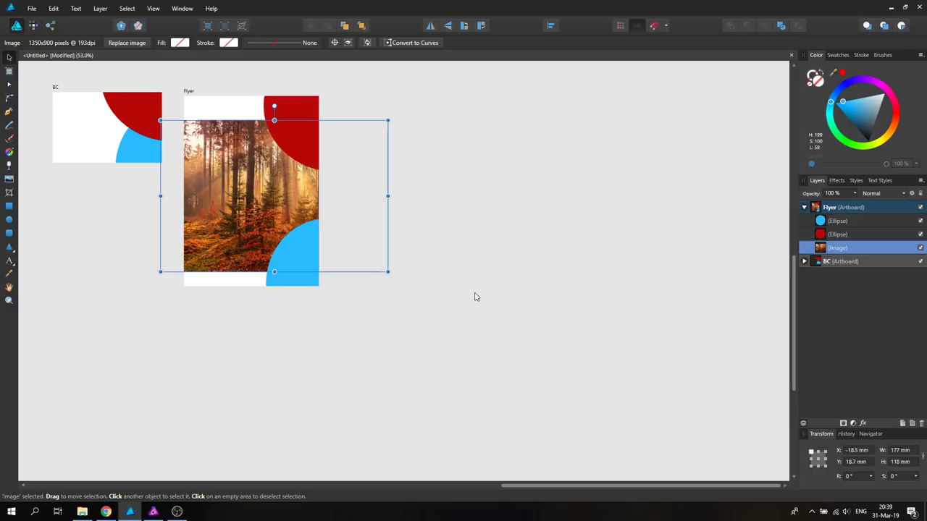
Step: Deselect the placed forest photo on Flyer and return to the Designer document
left_click(476, 296)
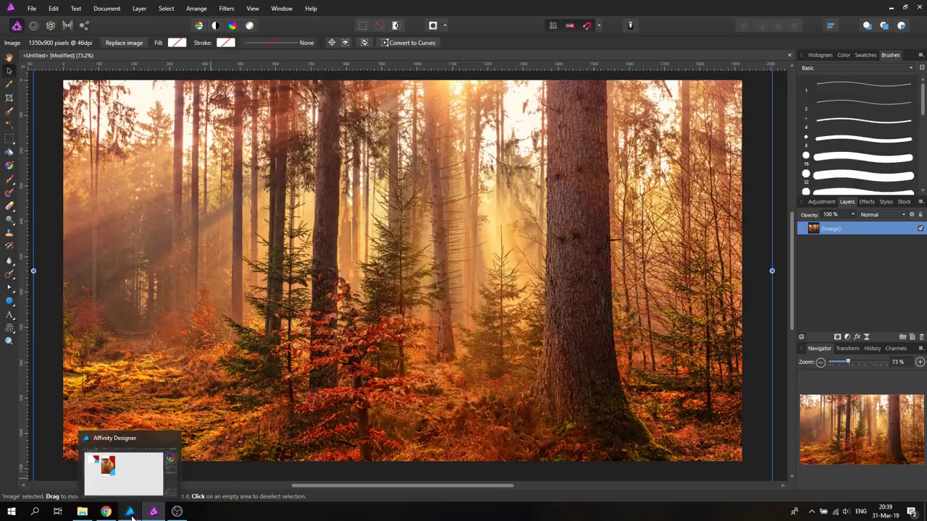
left_click(130, 471)
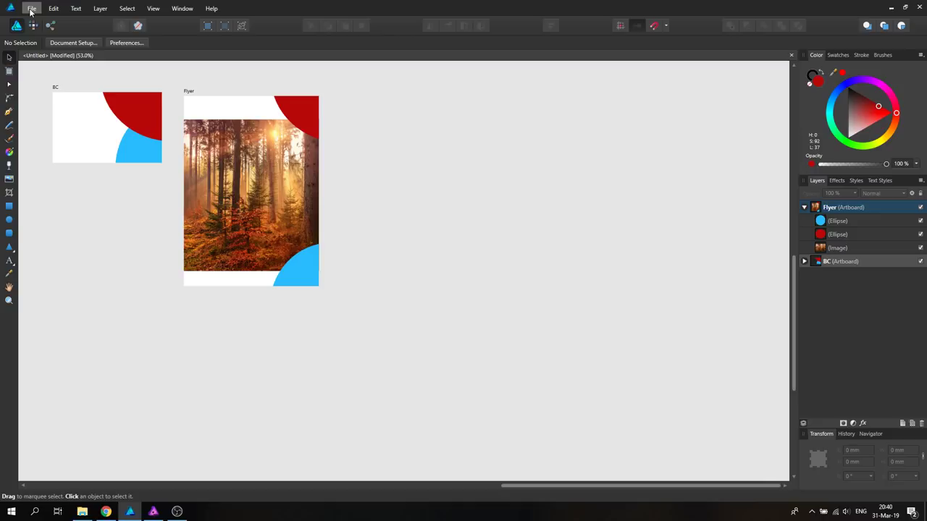
Step: Export as PDF with the 'PDF (for print)' preset, limited to the Flyer area
left_click(32, 7)
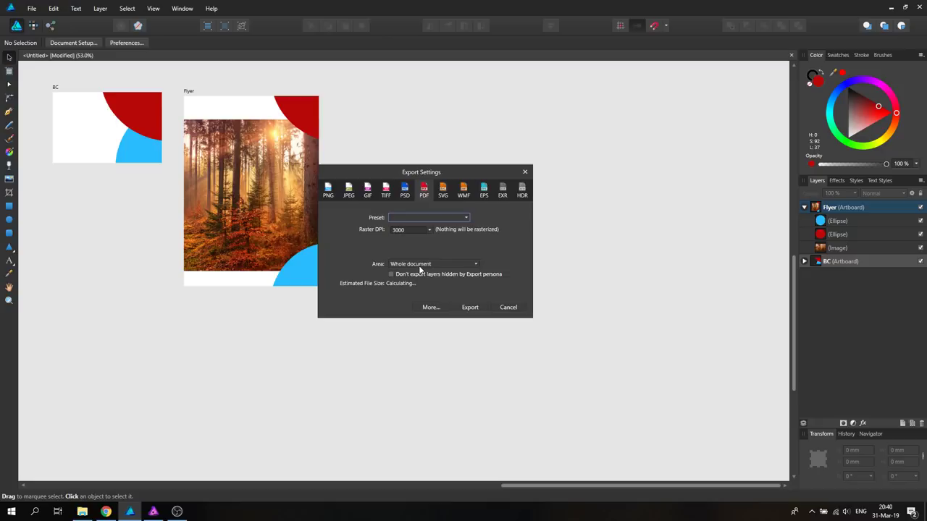
left_click(432, 264)
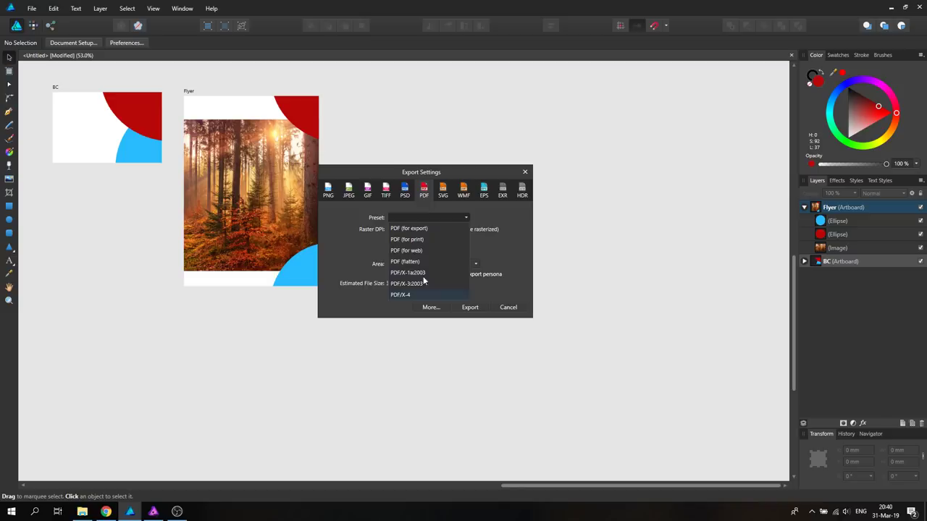
left_click(406, 239)
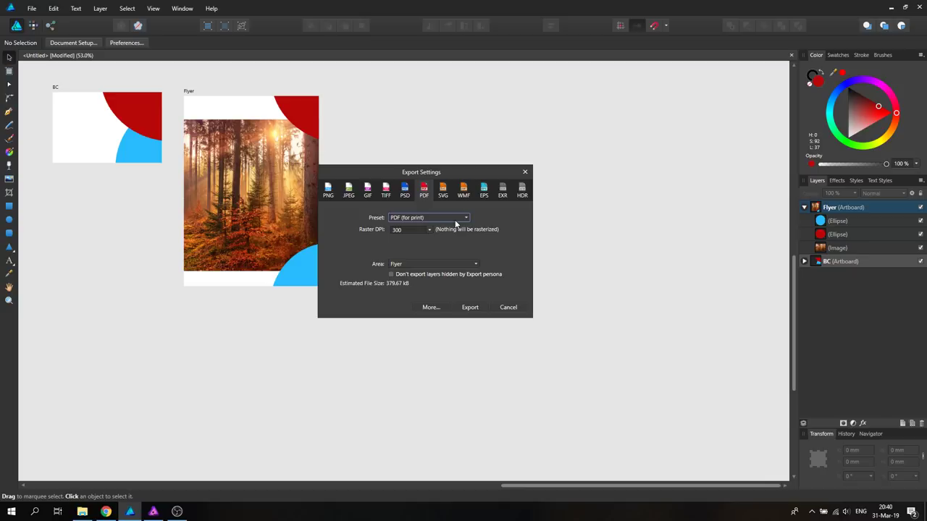
mouse_move(239, 141)
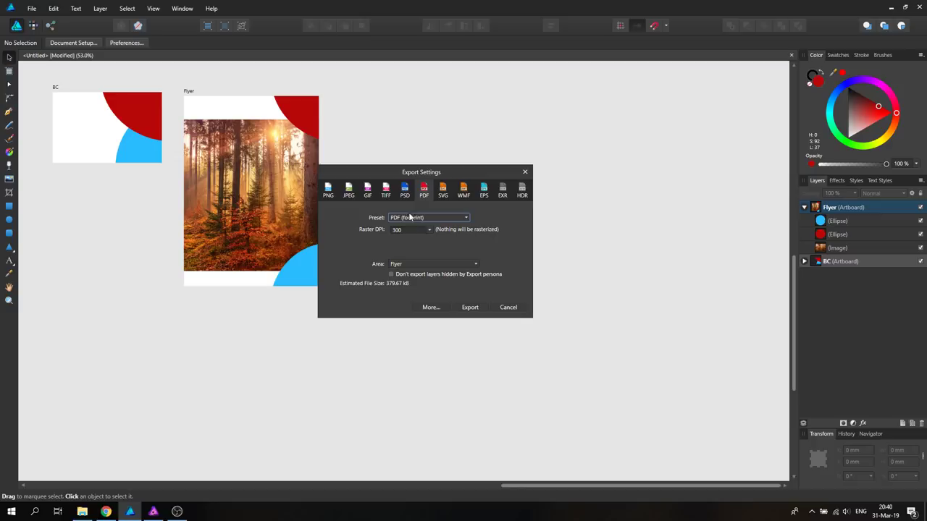
left_click(430, 307)
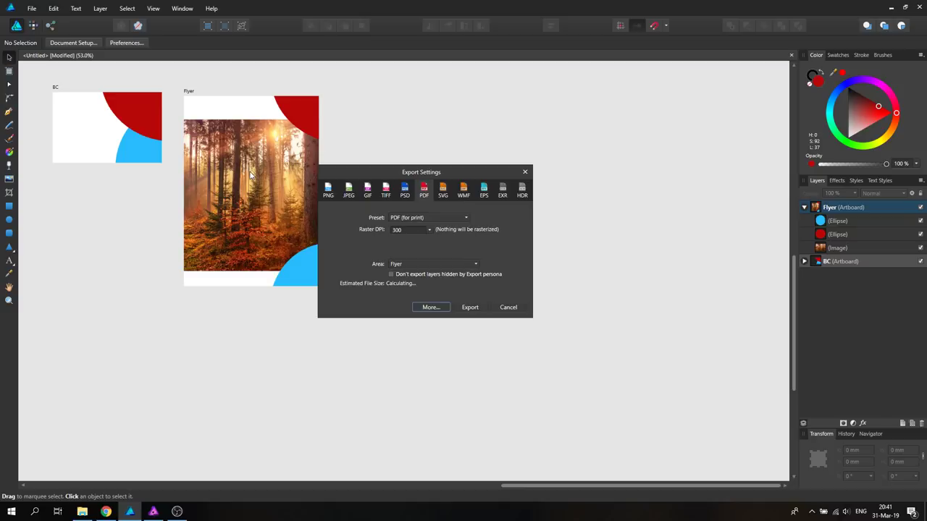
Step: Cancel the export settings and bring up Chrome's A paper sizes page
left_click(507, 307)
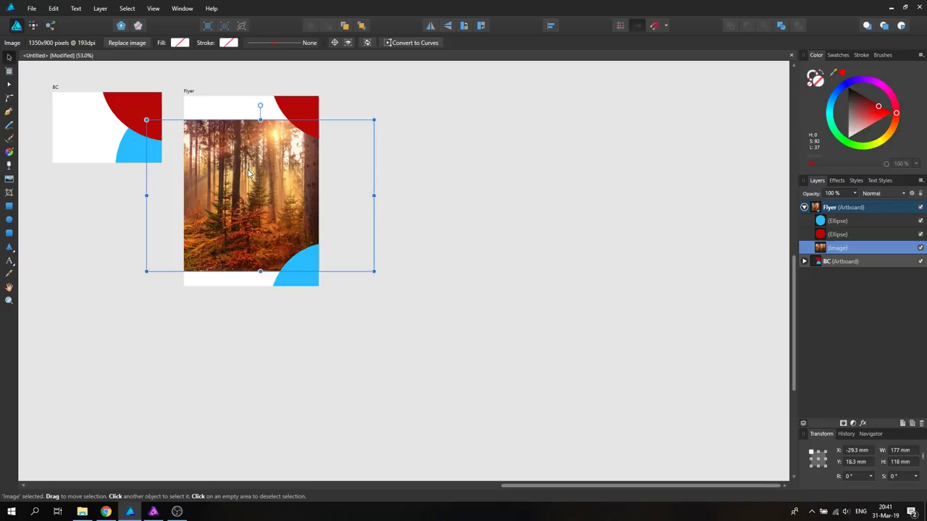
mouse_move(268, 198)
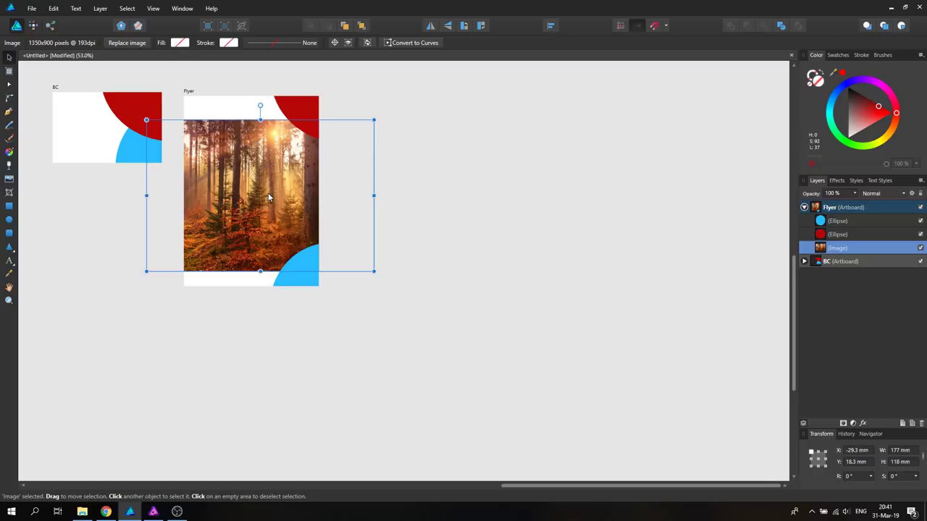
left_click(105, 512)
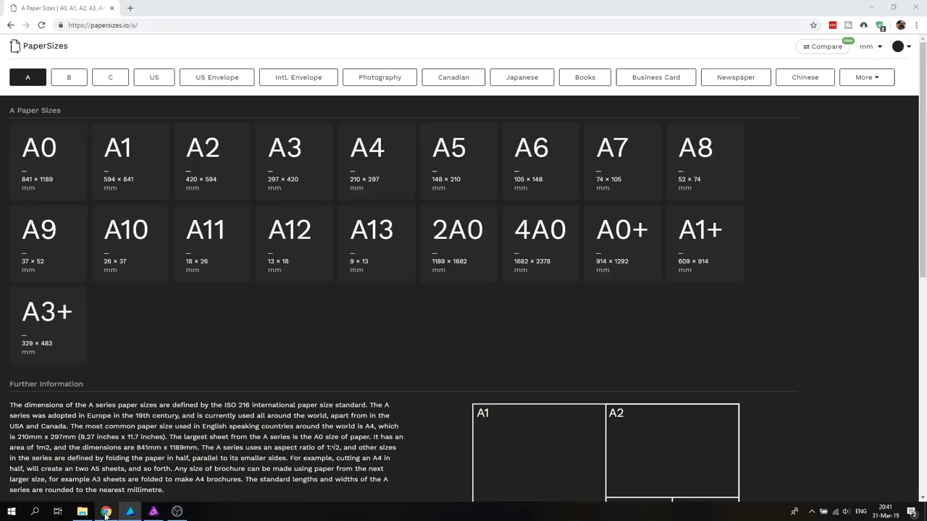
Step: Google 'print size calculator', open the Pixel to Print Size Calculator result, and return to Affinity Designer
left_click(245, 8)
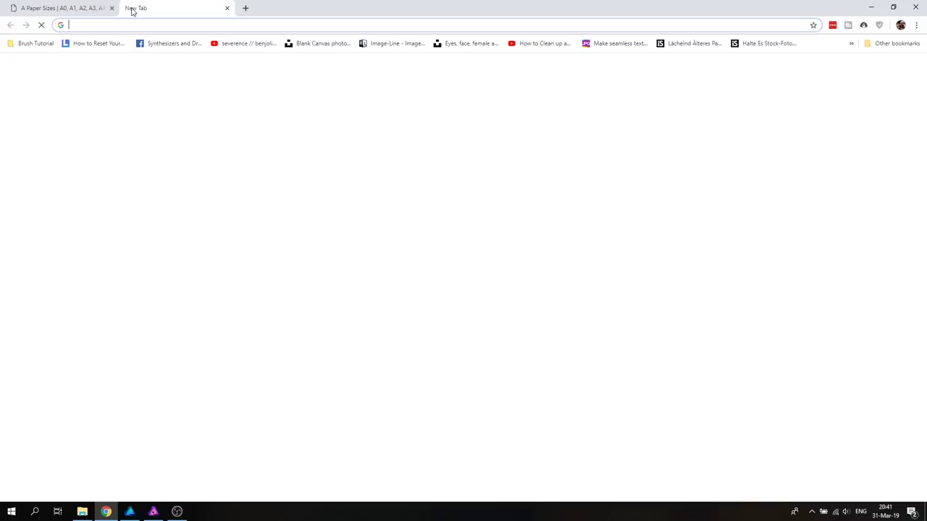
type("print size calculator")
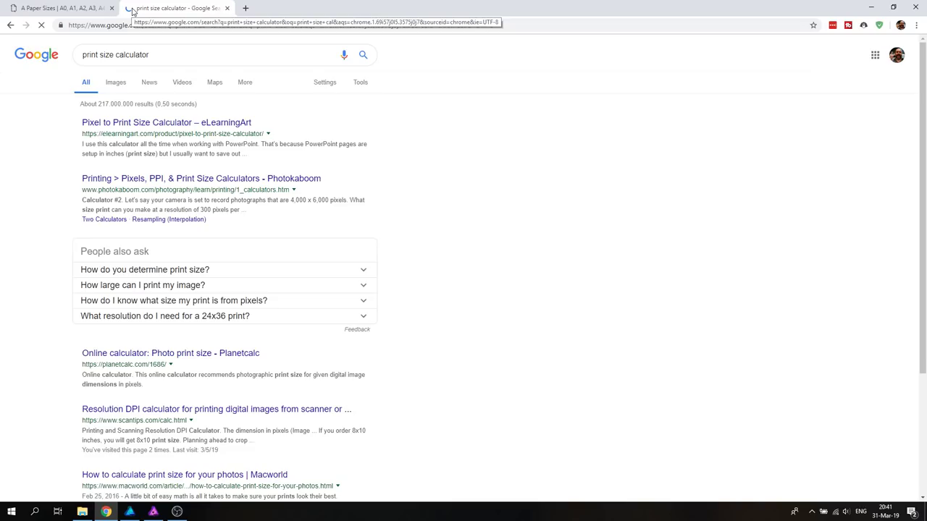
left_click(244, 8)
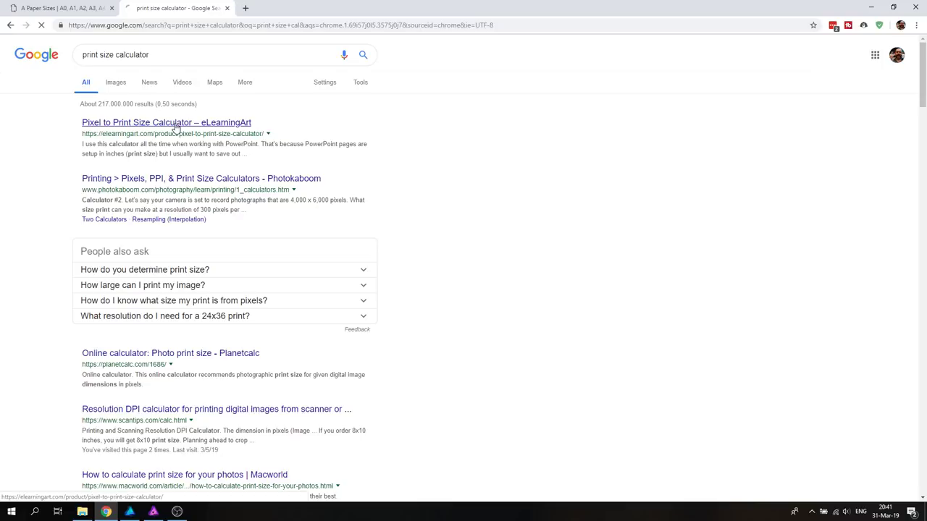
left_click(165, 122)
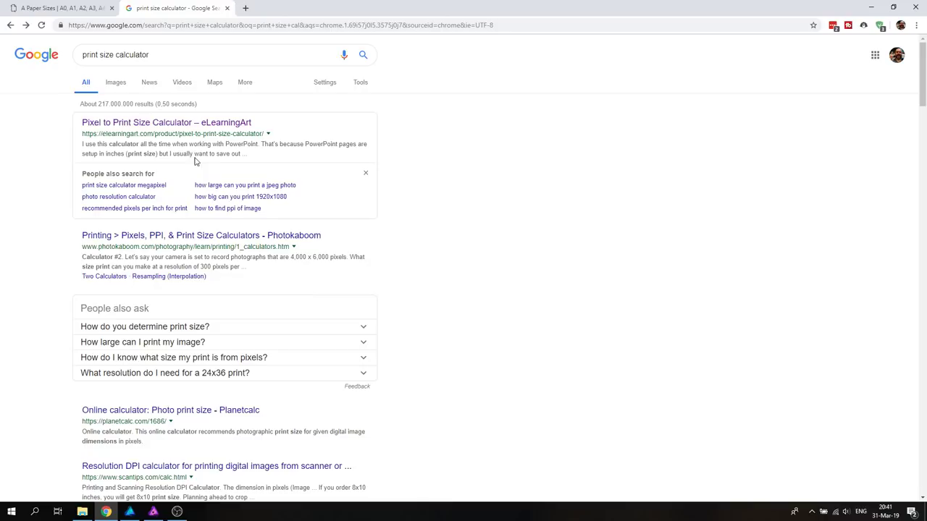
left_click(129, 512)
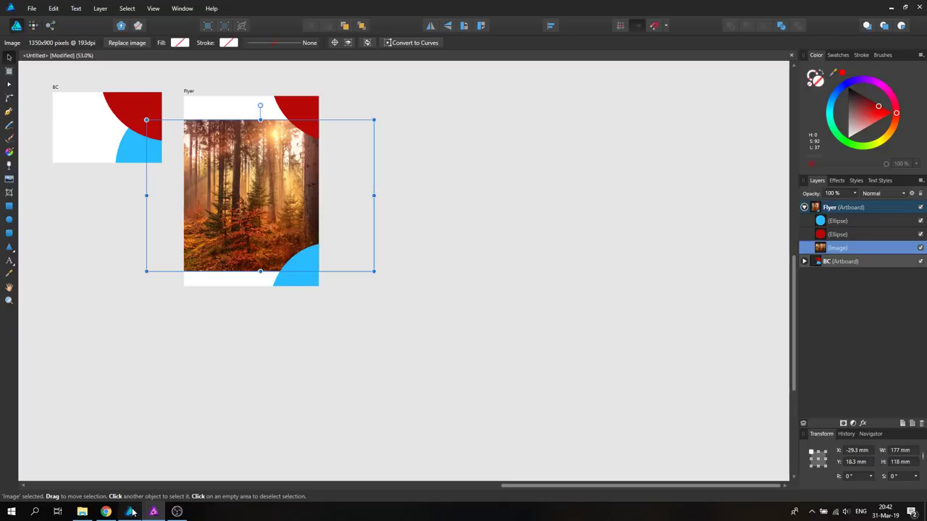
mouse_move(10, 205)
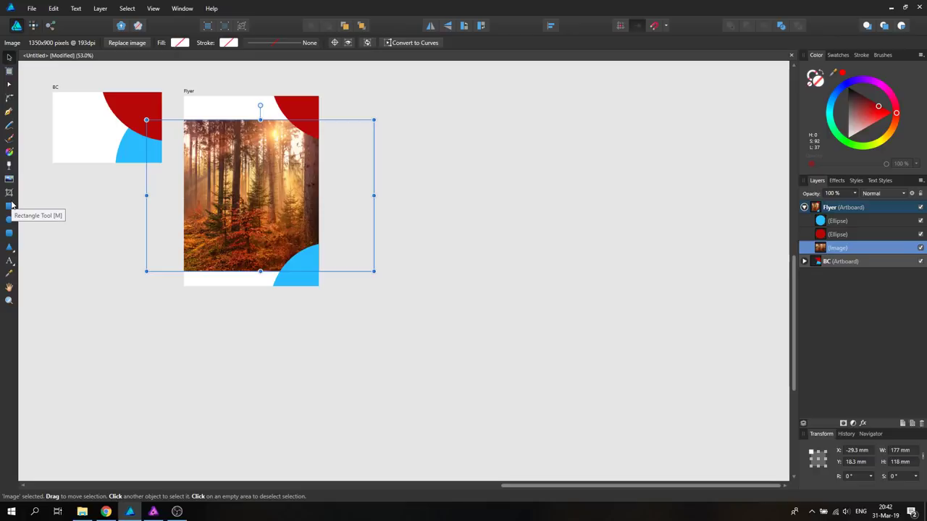